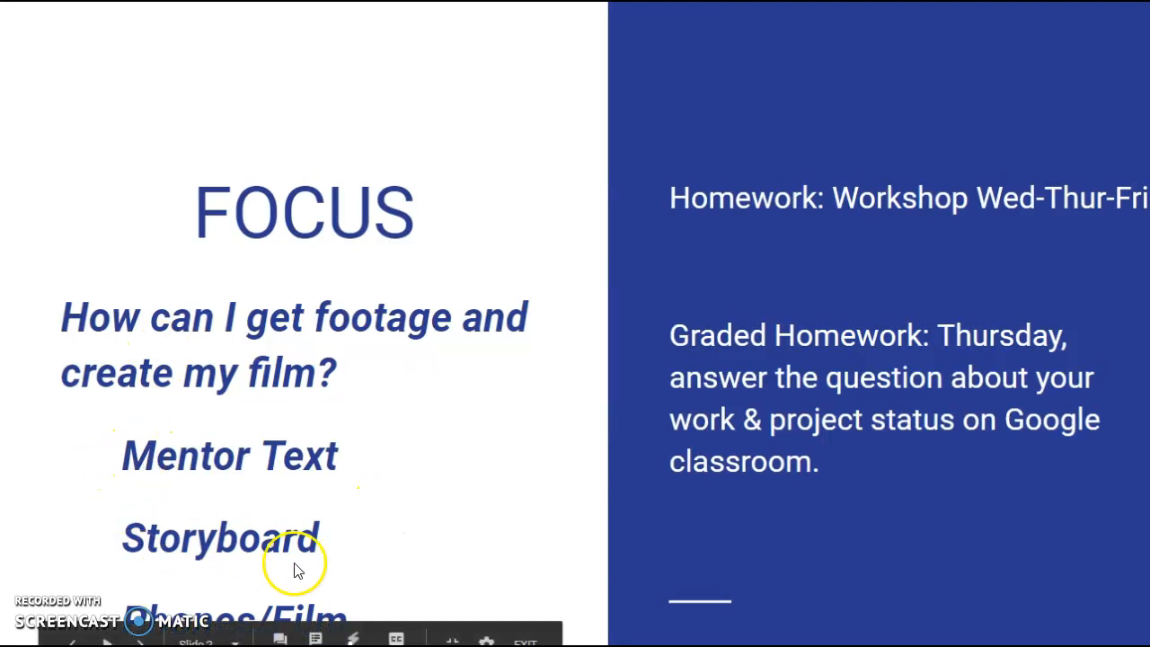
pyautogui.moveTo(219, 601)
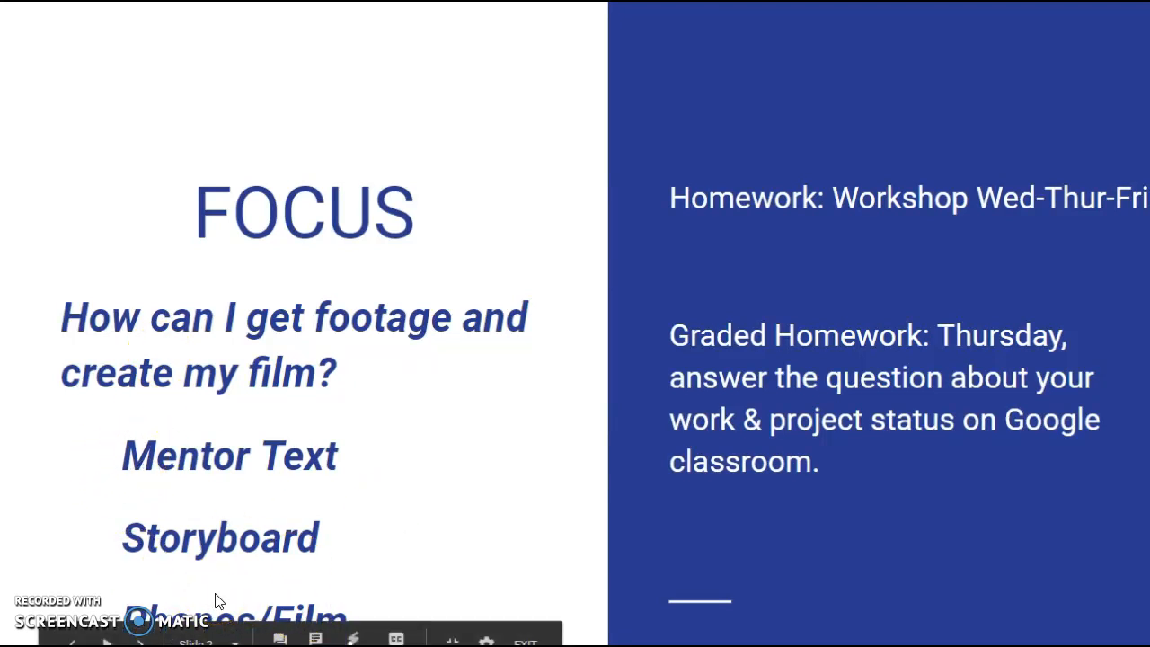
pyautogui.moveTo(789, 230)
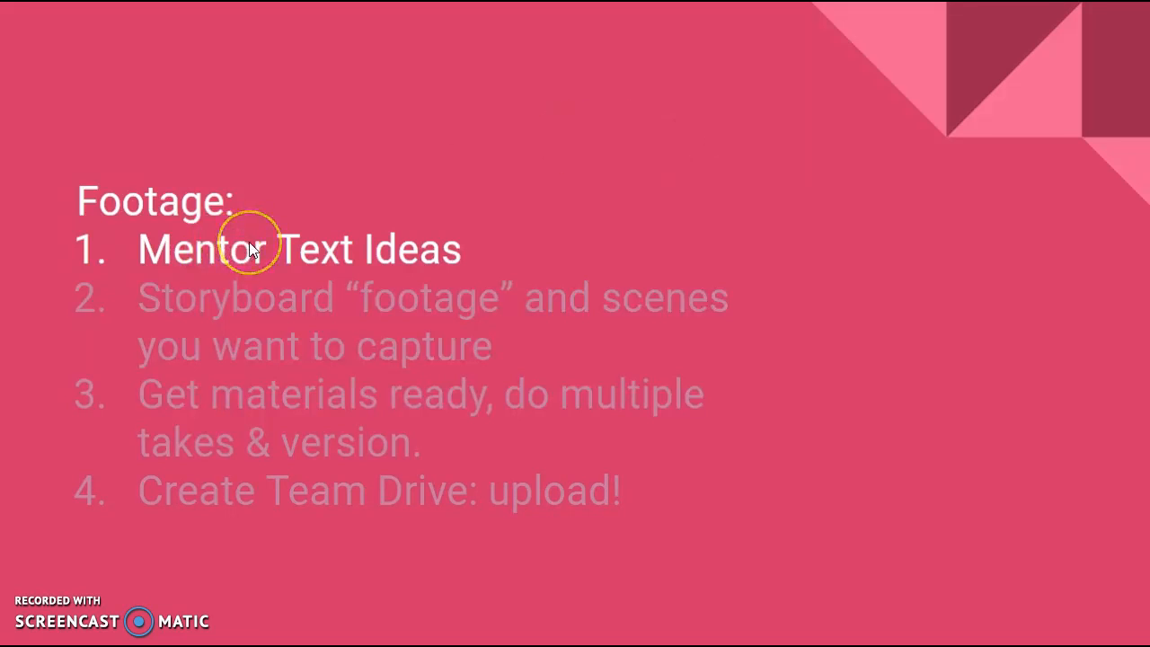
pyautogui.moveTo(252, 248)
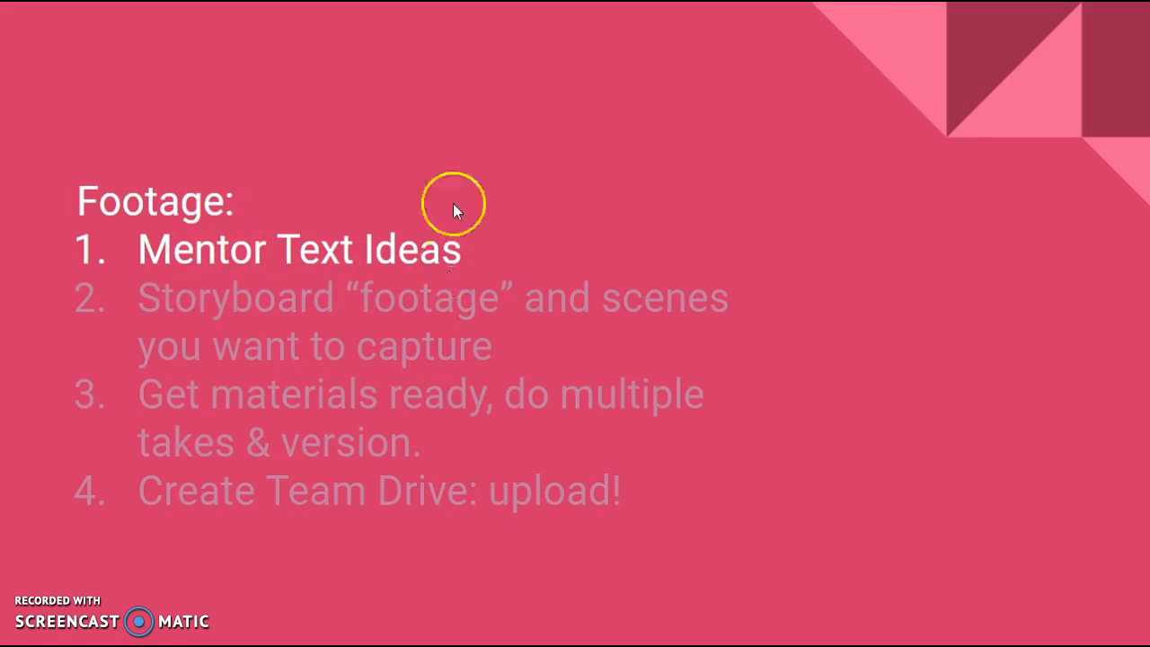
pyautogui.moveTo(260, 254)
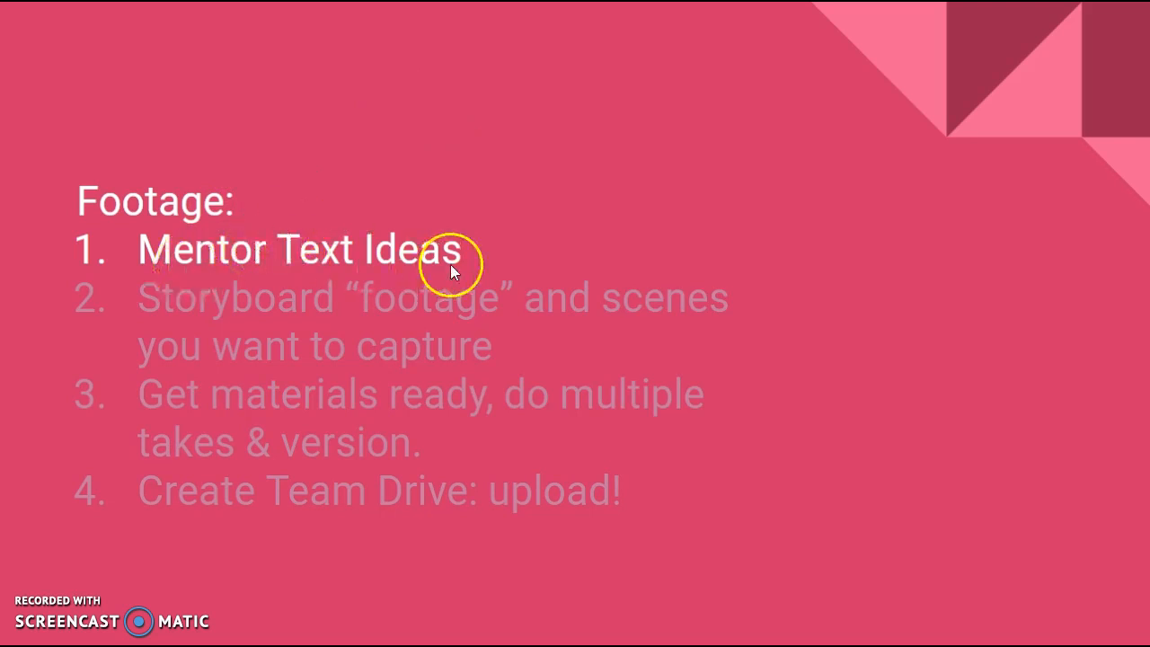
pyautogui.moveTo(453, 273)
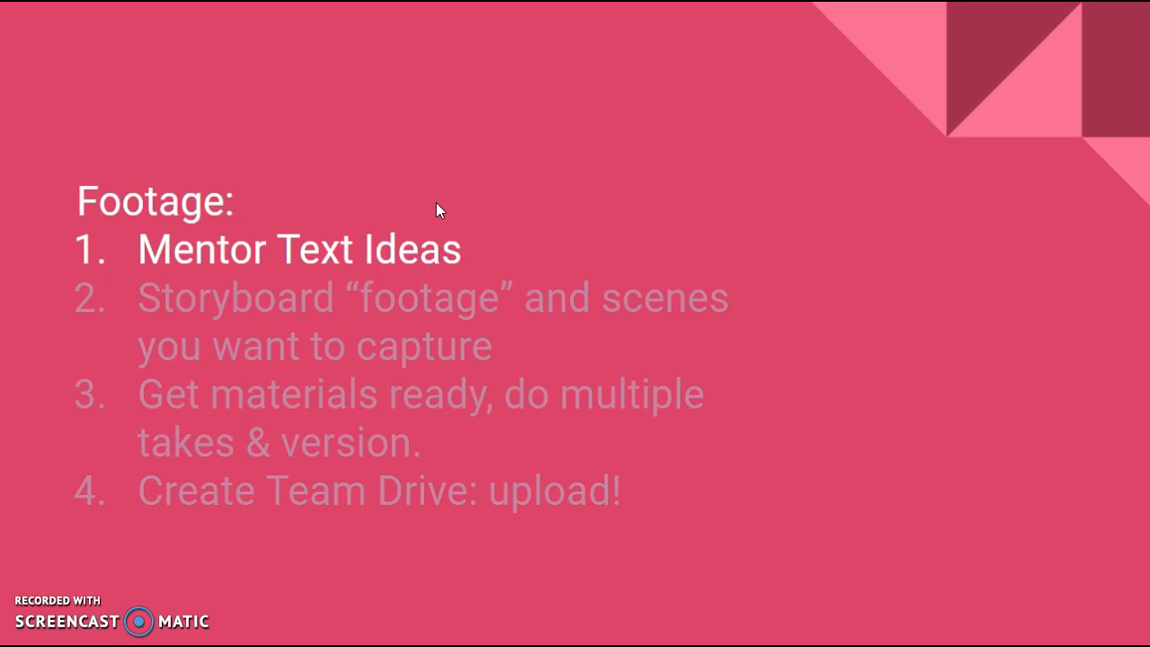
# Reveal the second footage step about storyboarding the footage and scenes.
pyautogui.click(261, 250)
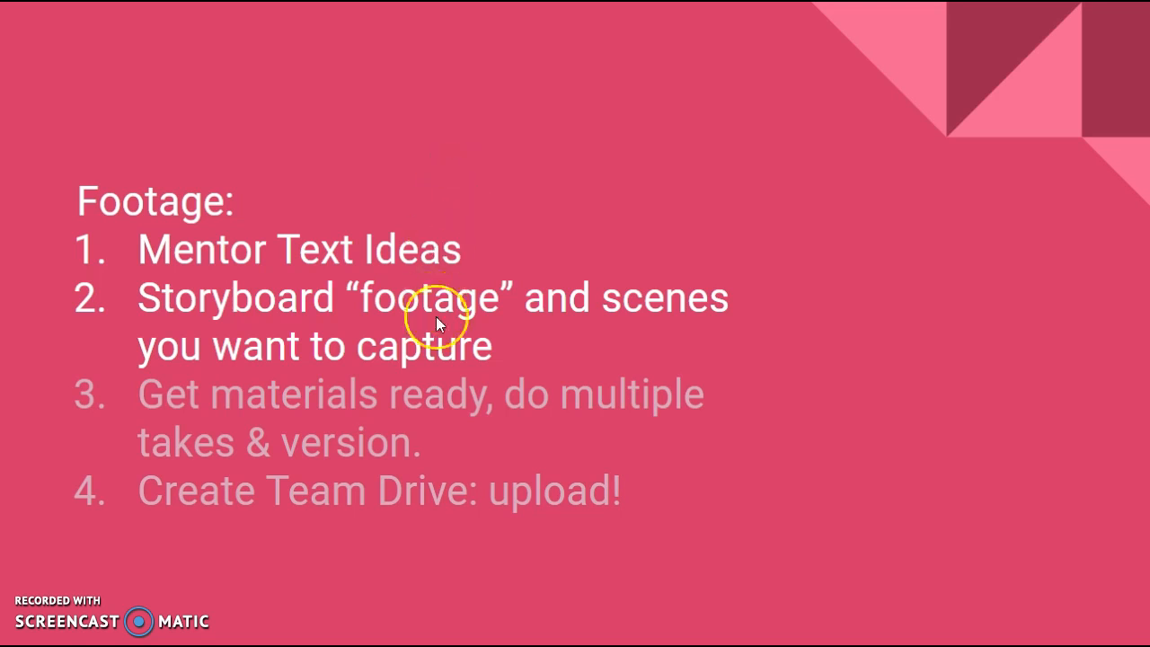
pyautogui.moveTo(564, 349)
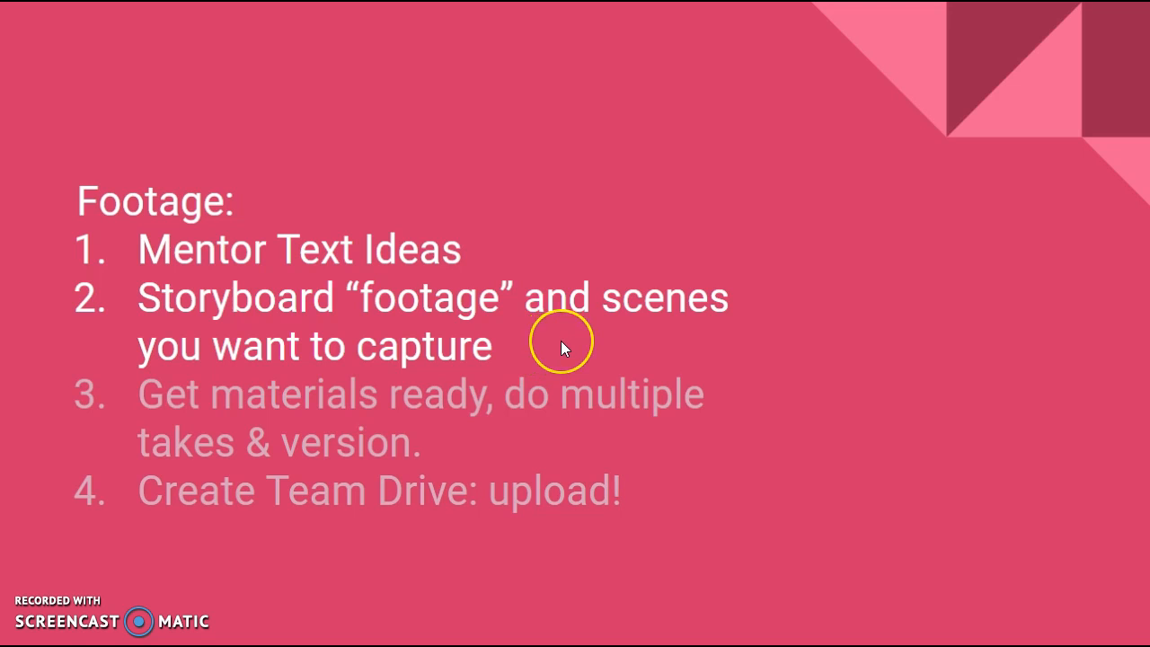
pyautogui.moveTo(561, 349)
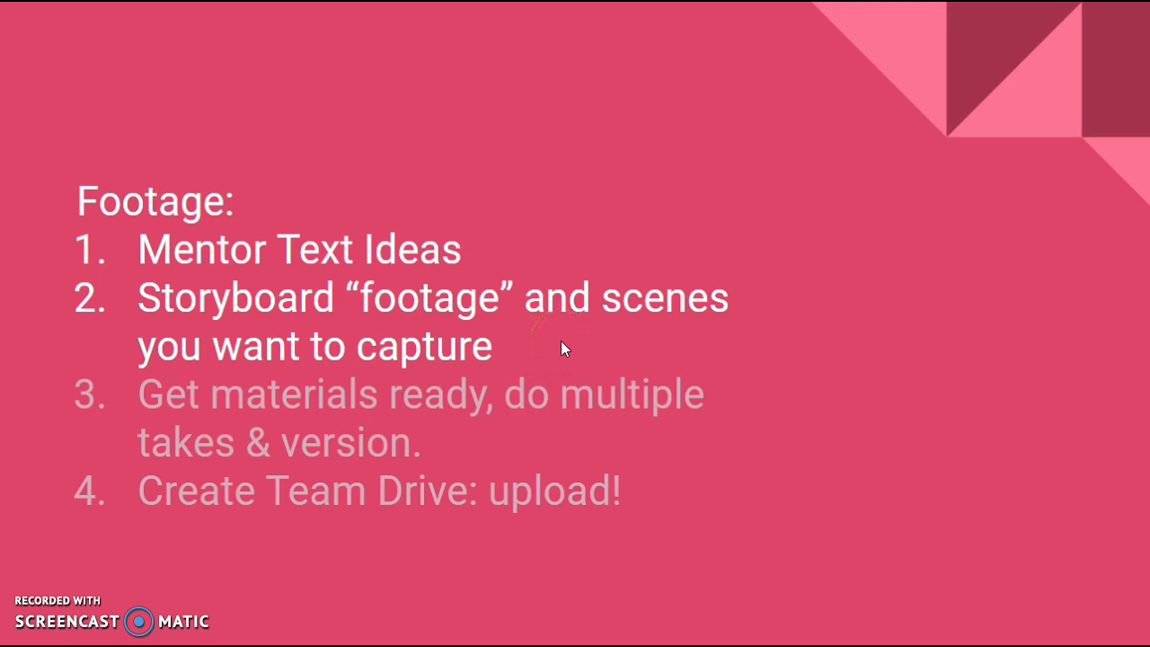
# Advance the Footage slide animation, leaving materials and Team Drive steps dimmed.
pyautogui.click(557, 99)
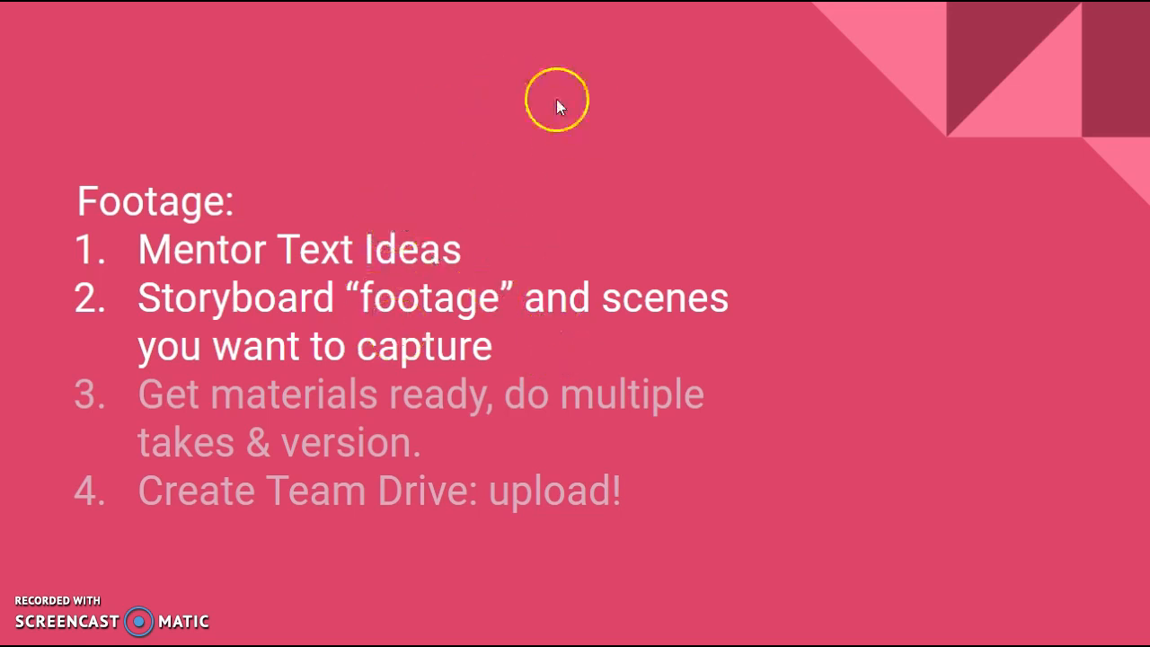
pyautogui.moveTo(519, 224)
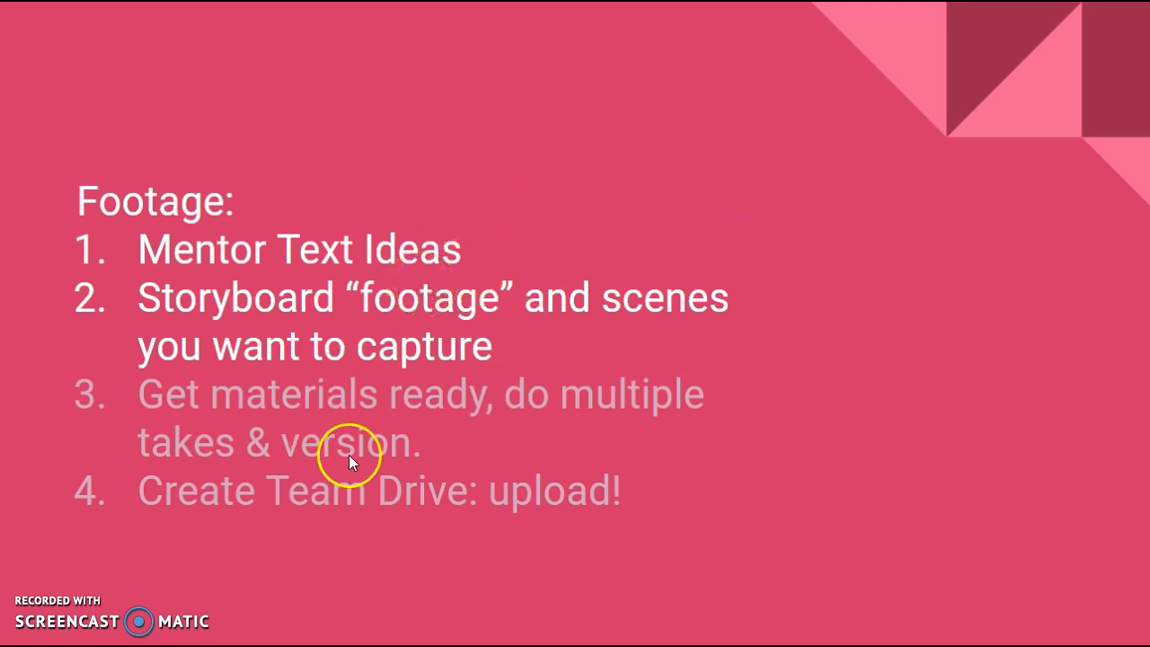
pyautogui.moveTo(351, 314)
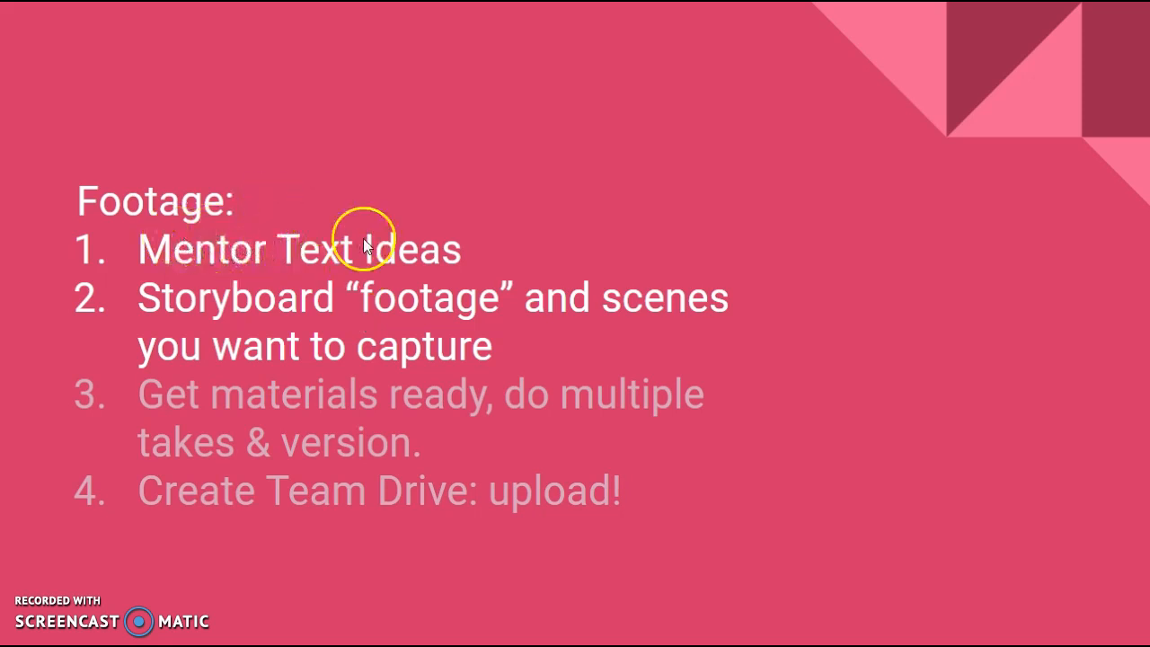
pyautogui.moveTo(374, 322)
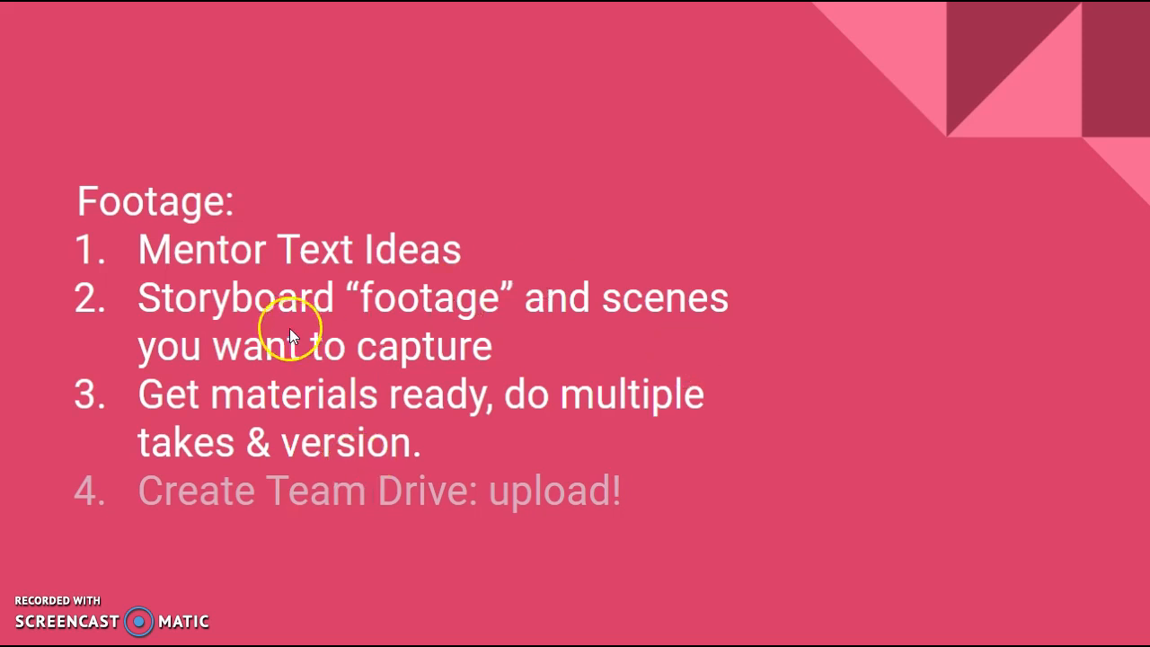
pyautogui.moveTo(198, 220)
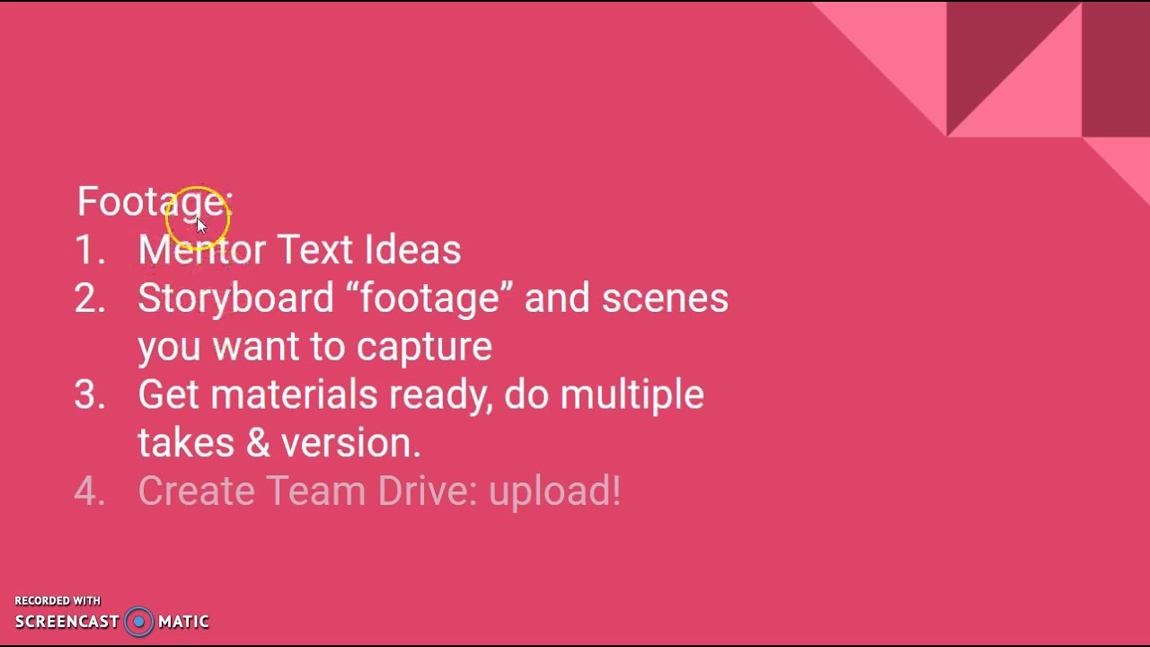
pyautogui.moveTo(314, 262)
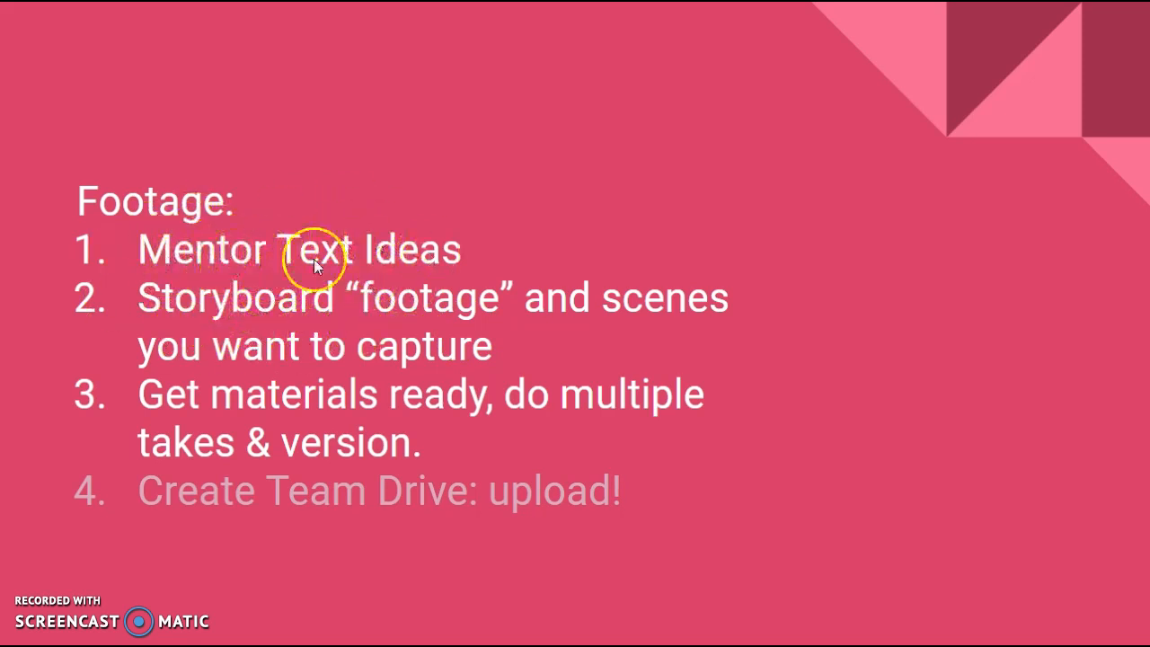
pyautogui.moveTo(363, 470)
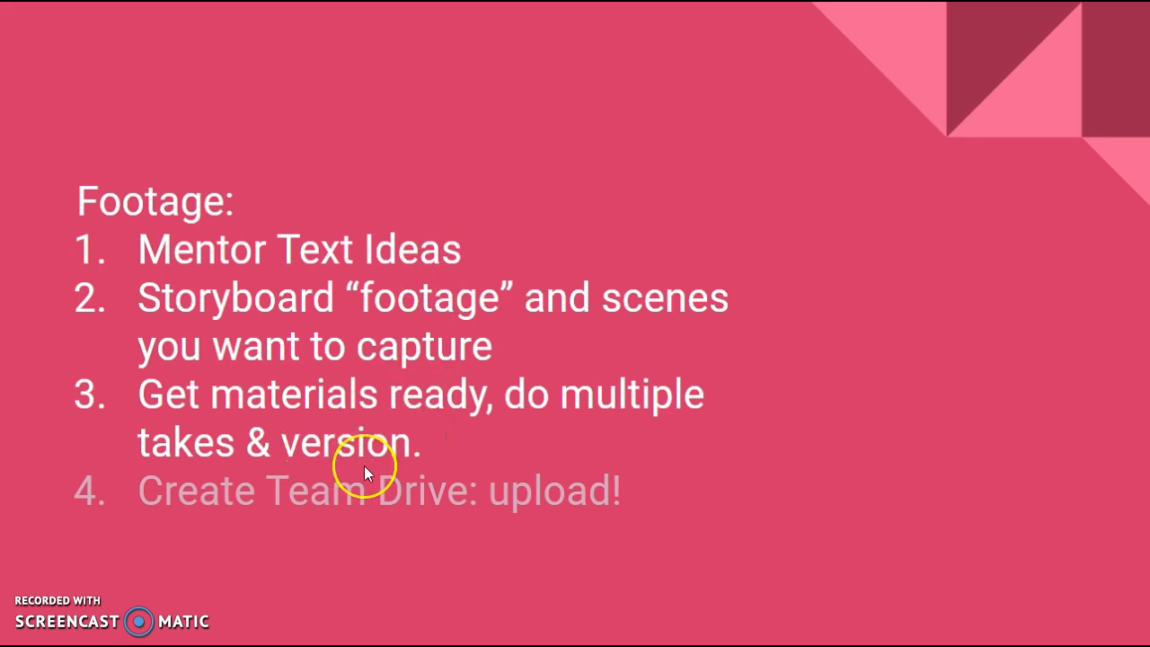
pyautogui.moveTo(692, 363)
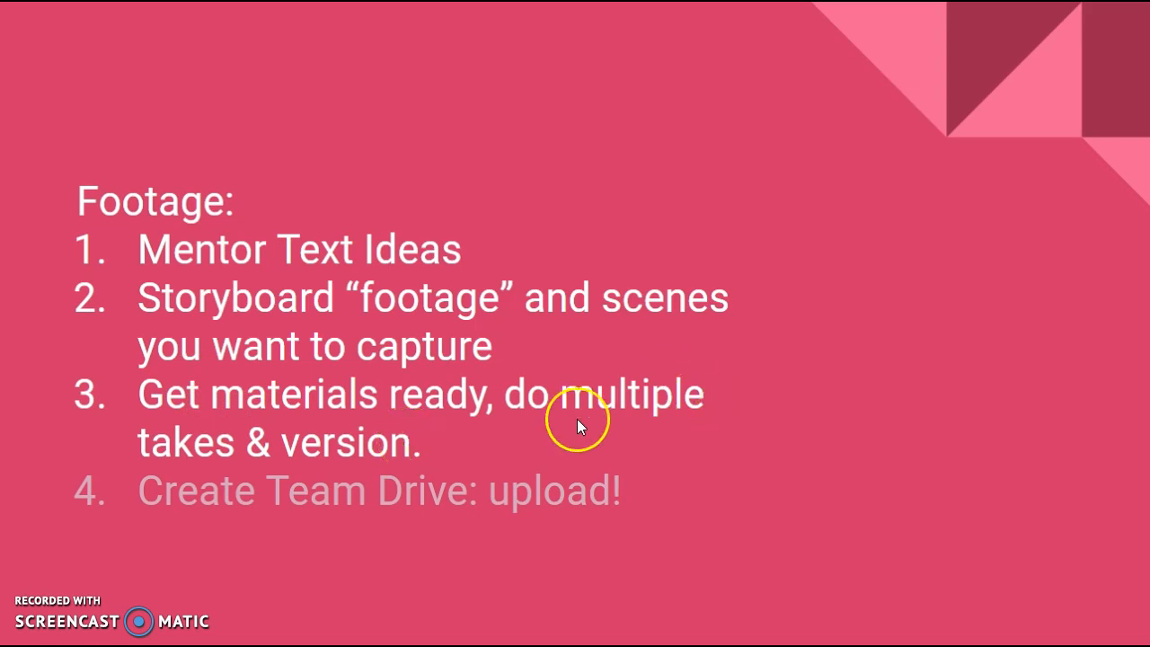
pyautogui.moveTo(471, 377)
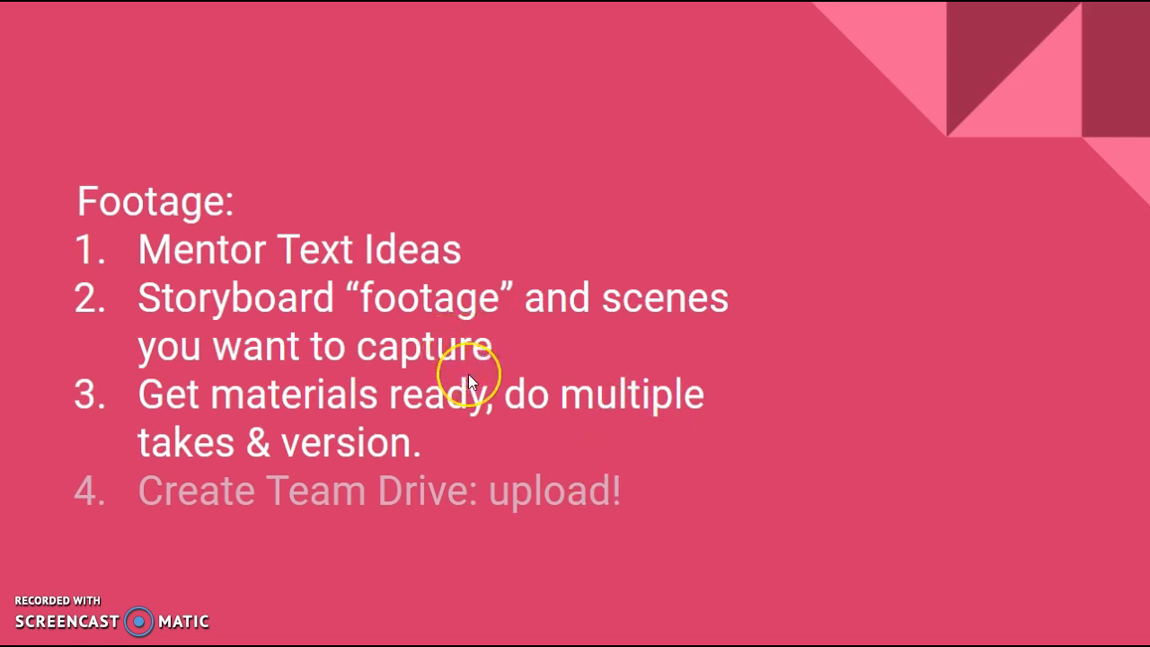
pyautogui.moveTo(323, 411)
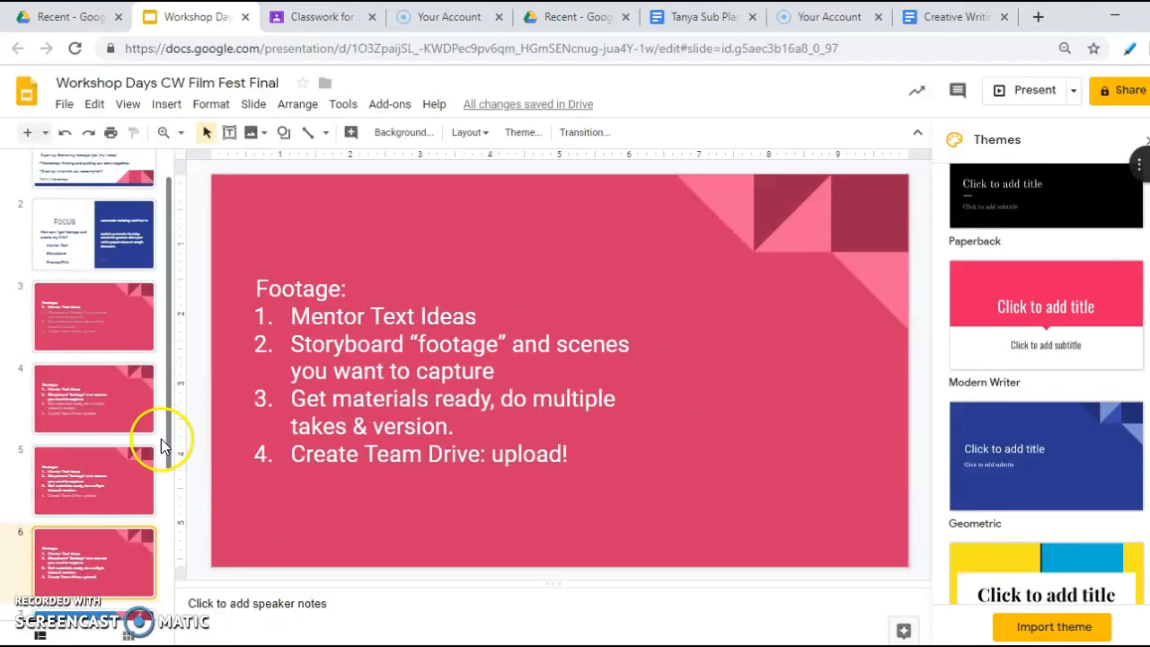
pyautogui.scroll(-3)
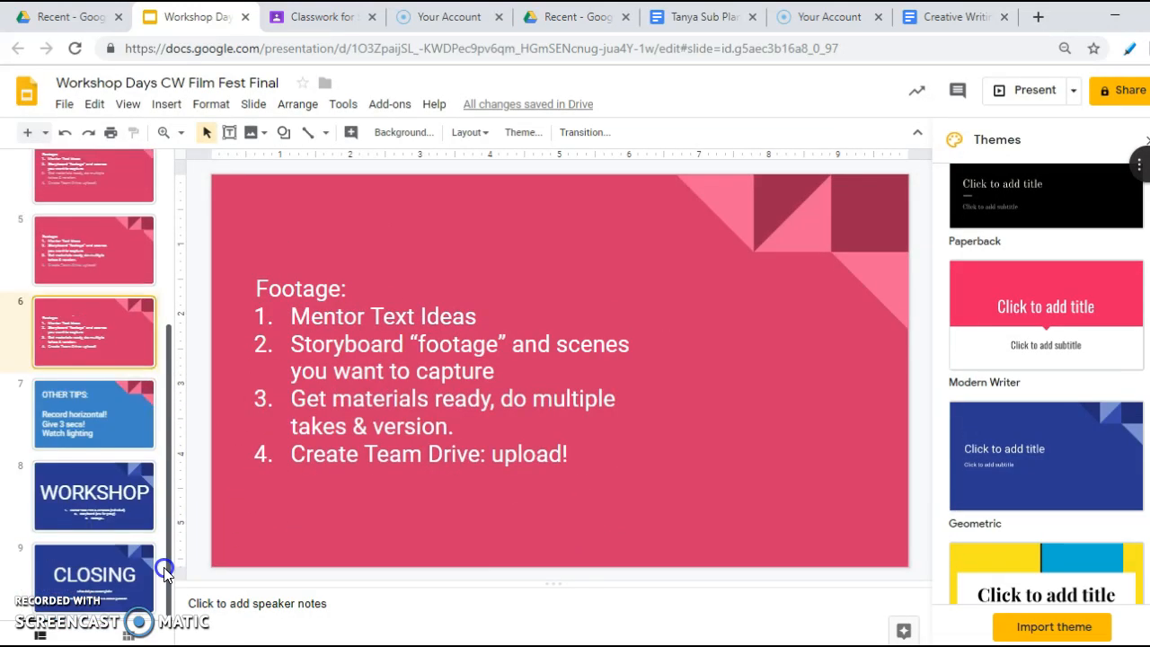
pyautogui.click(952, 16)
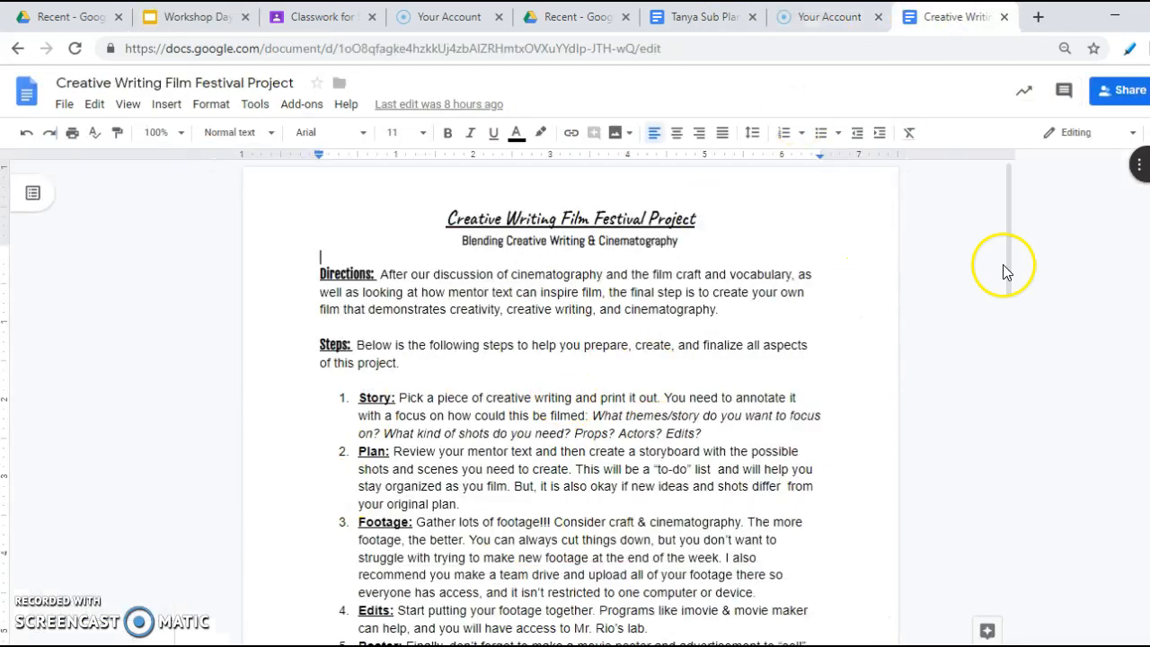
# Scroll the project document down to the grading rubric with Content and Craft criteria.
pyautogui.scroll(-3)
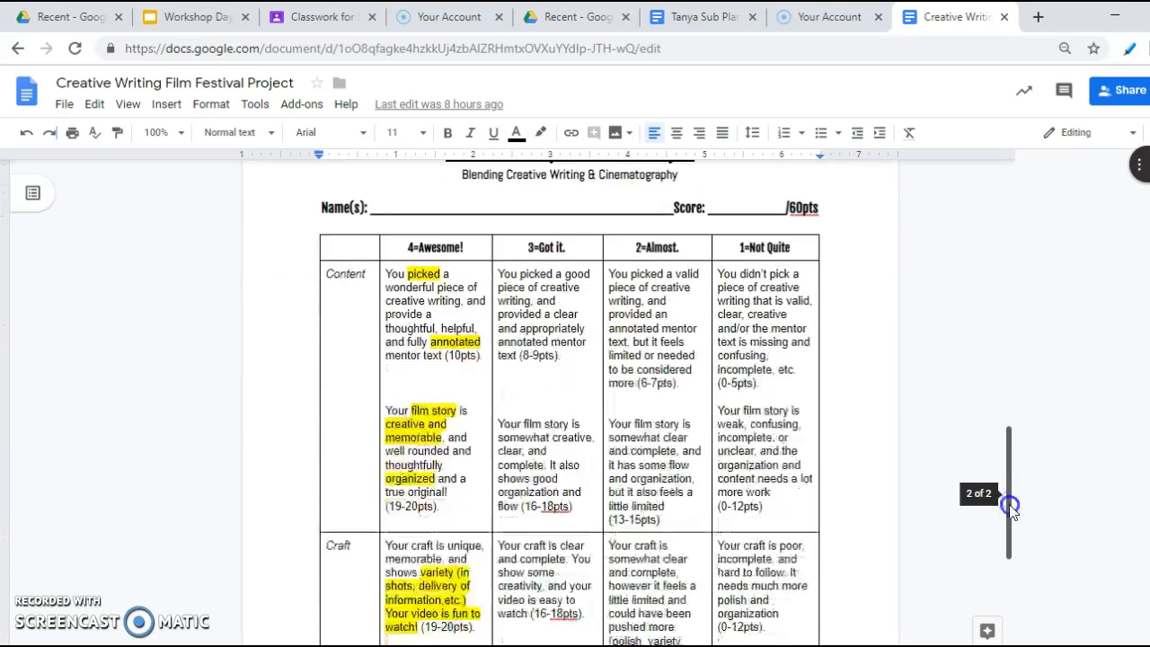
pyautogui.scroll(-3)
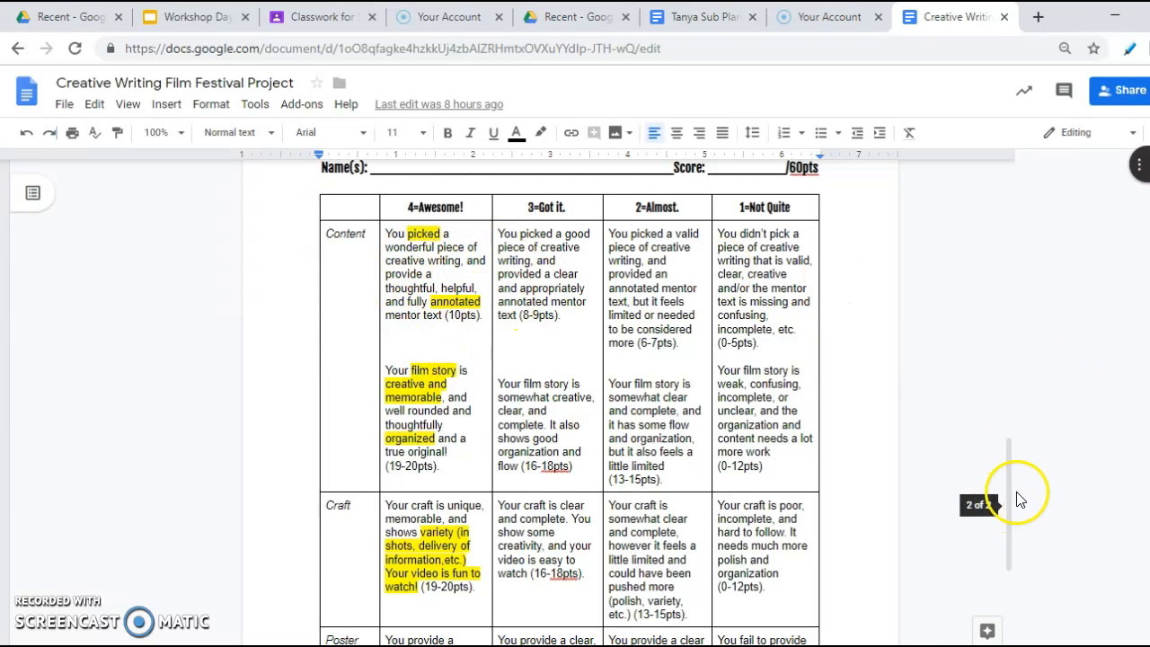
pyautogui.scroll(-3)
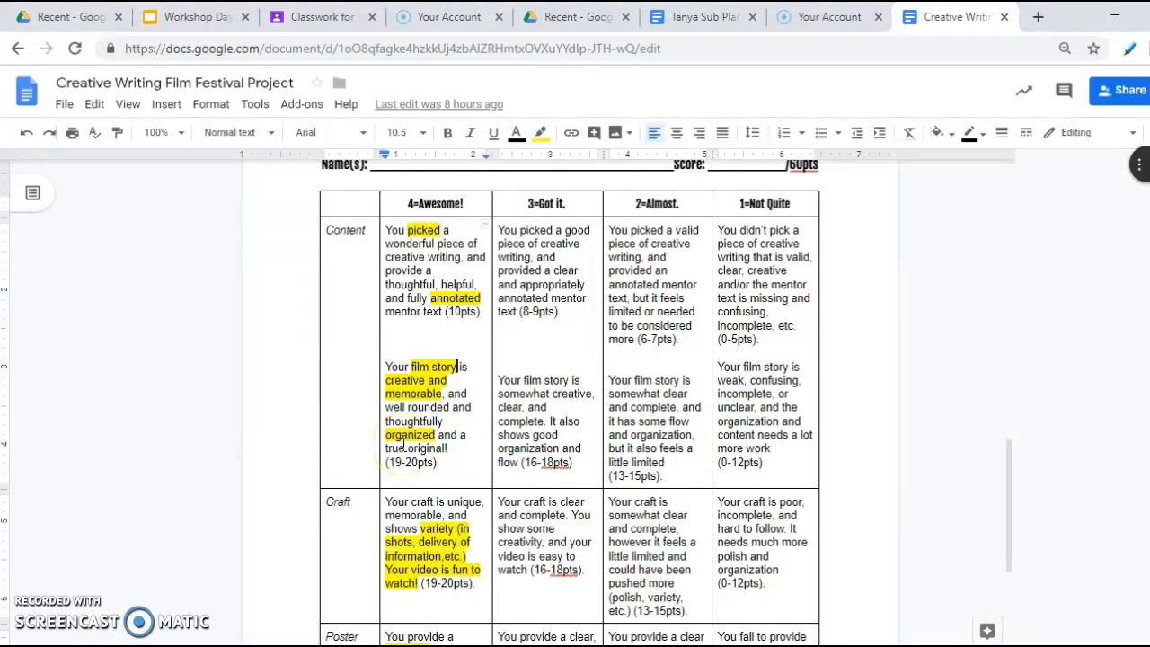
pyautogui.click(445, 607)
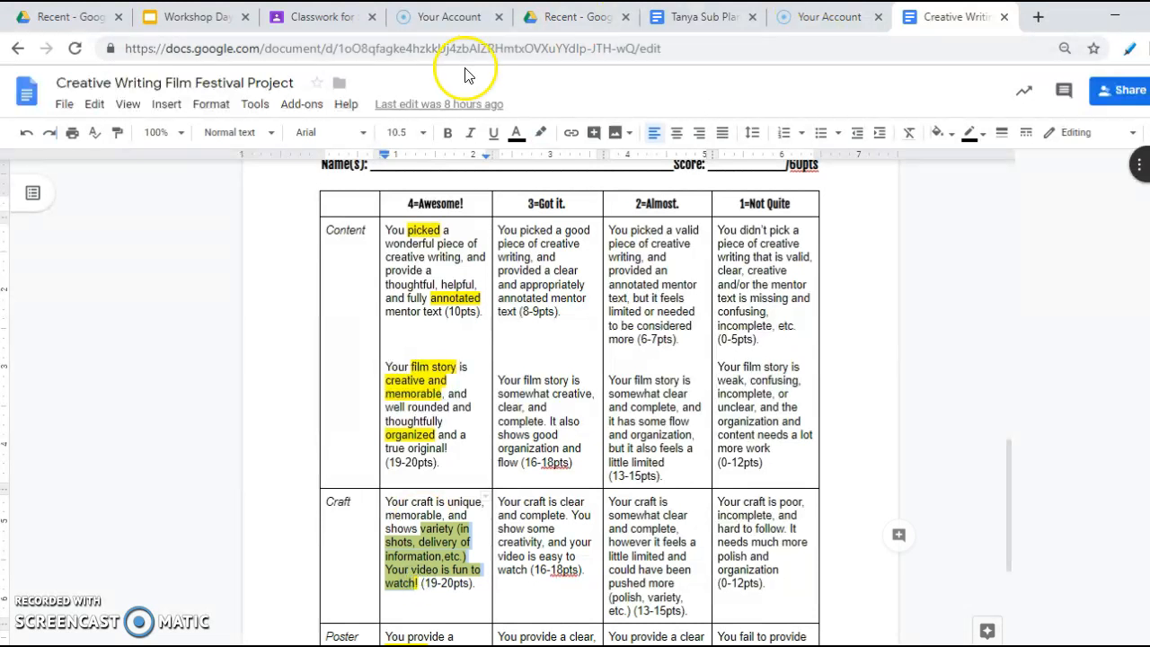
pyautogui.moveTo(1028, 274)
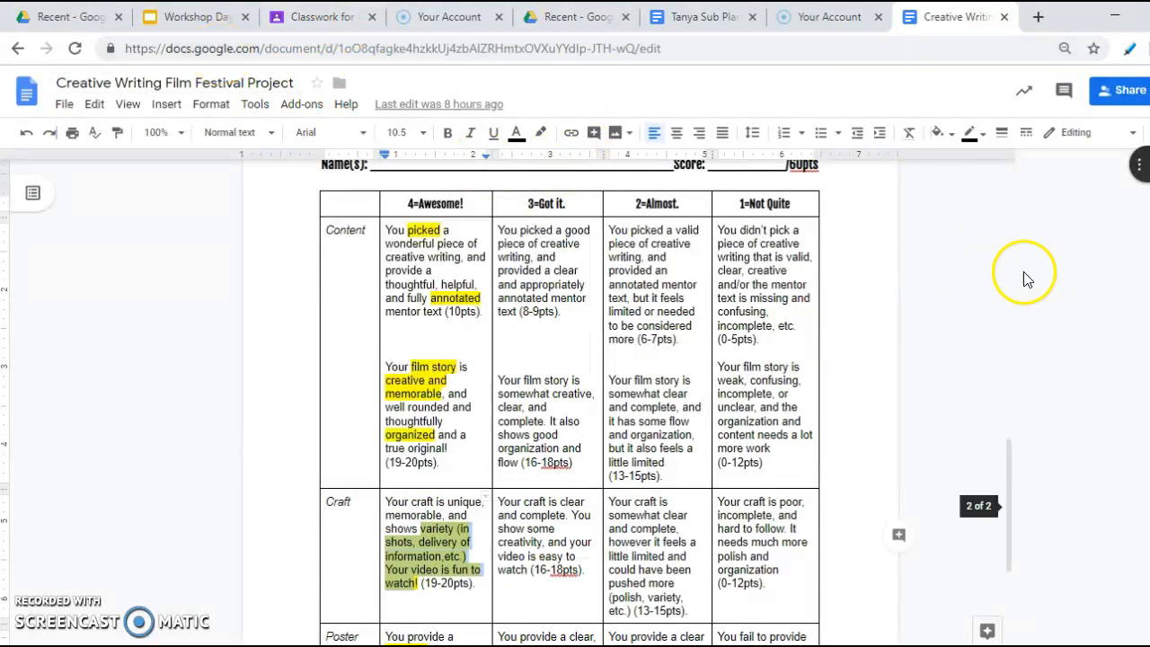
pyautogui.moveTo(194, 16)
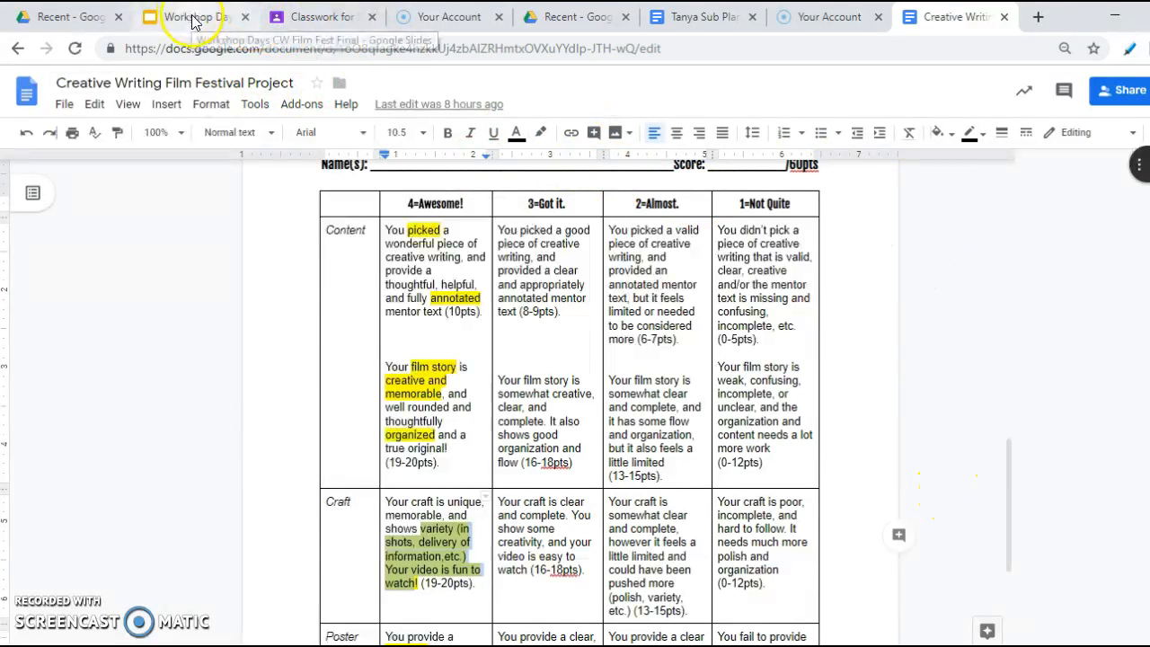
# Switch back to the film fest deck and show slide 7, Other Tips.
pyautogui.click(189, 17)
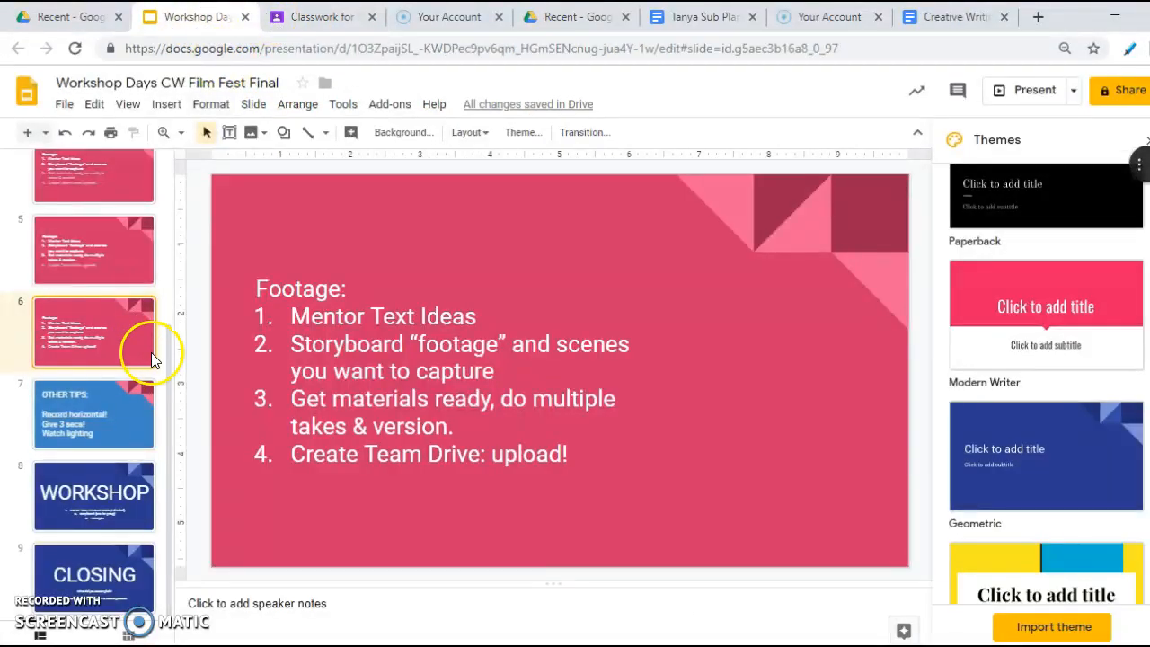
pyautogui.moveTo(72, 437)
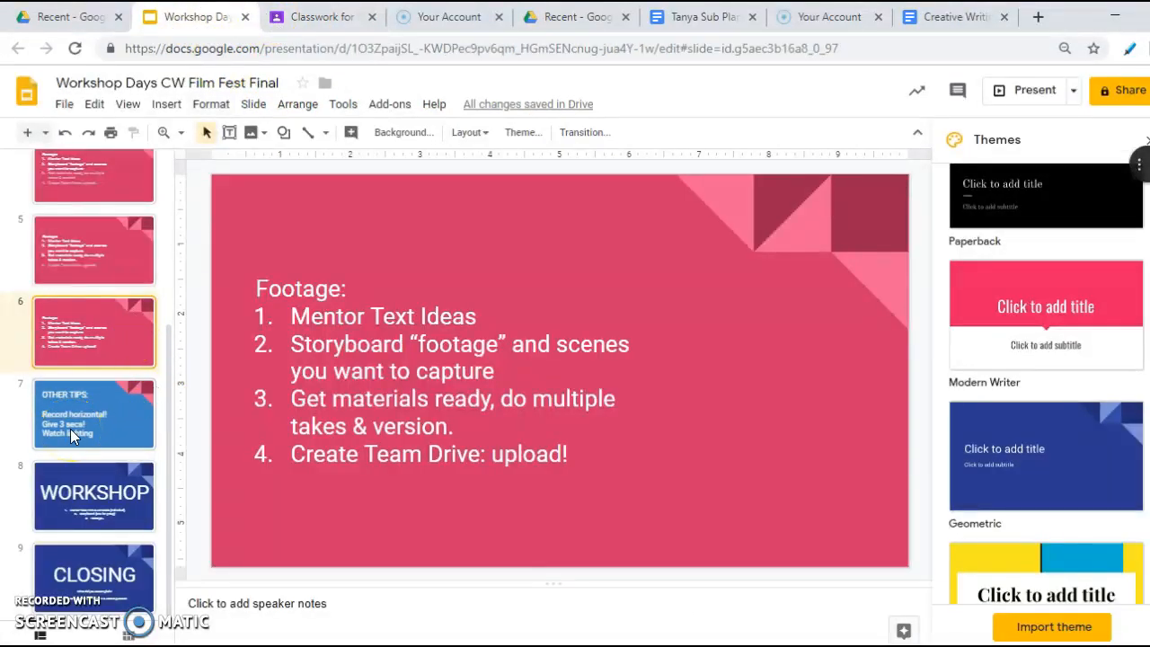
pyautogui.click(93, 413)
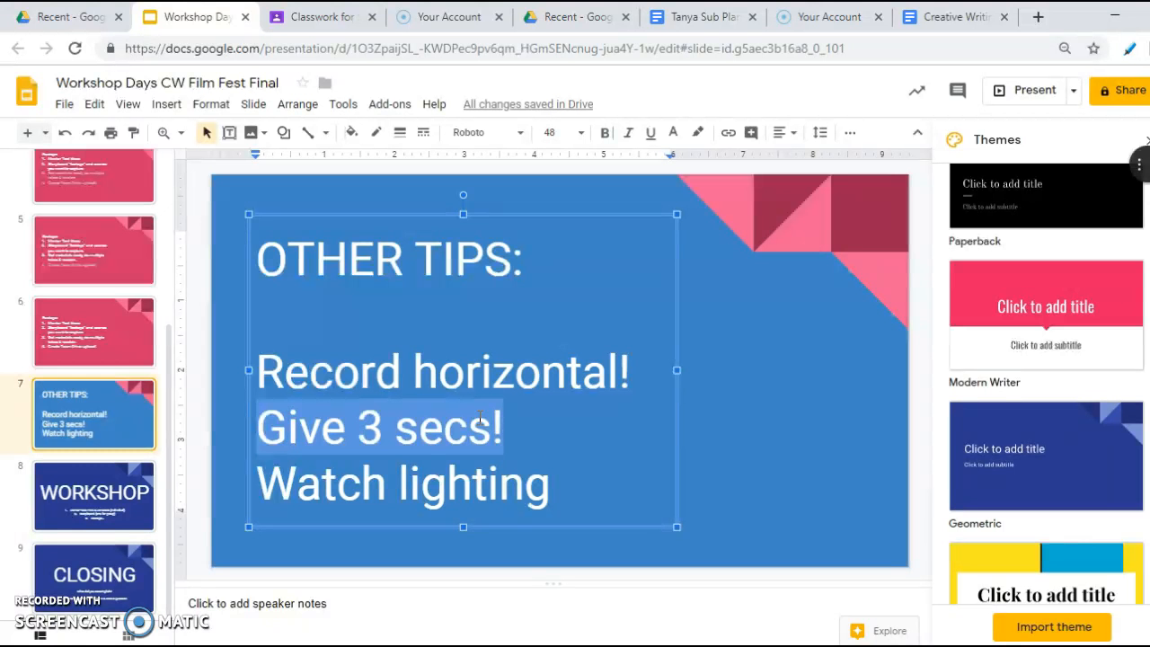
pyautogui.moveTo(396, 471)
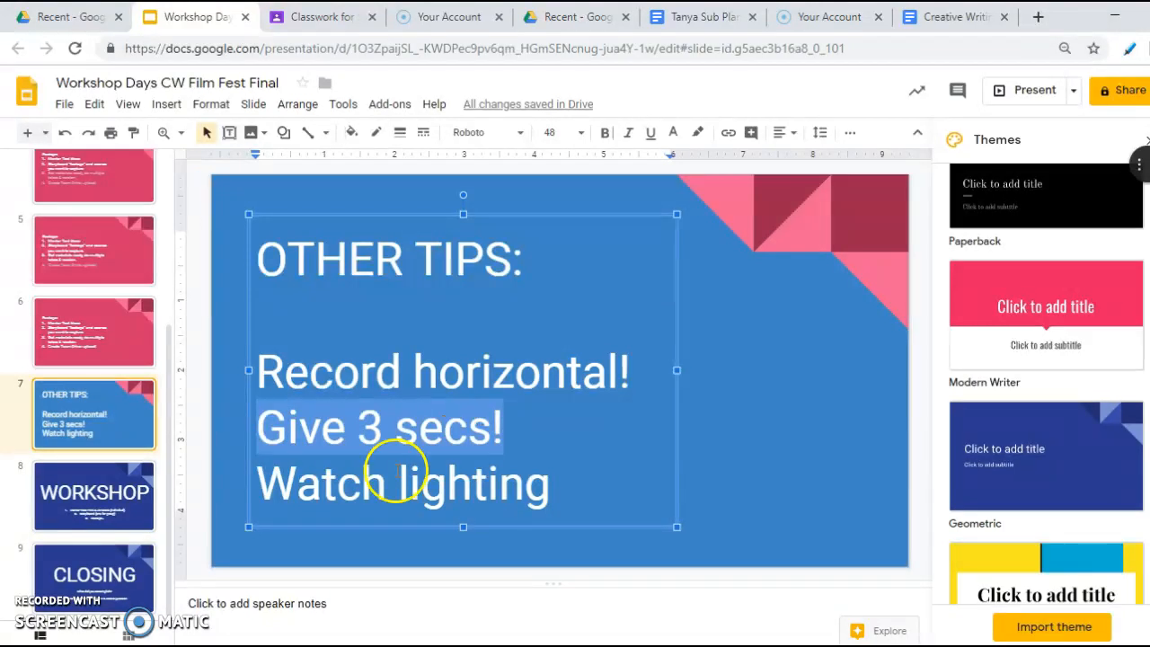
pyautogui.moveTo(553, 485)
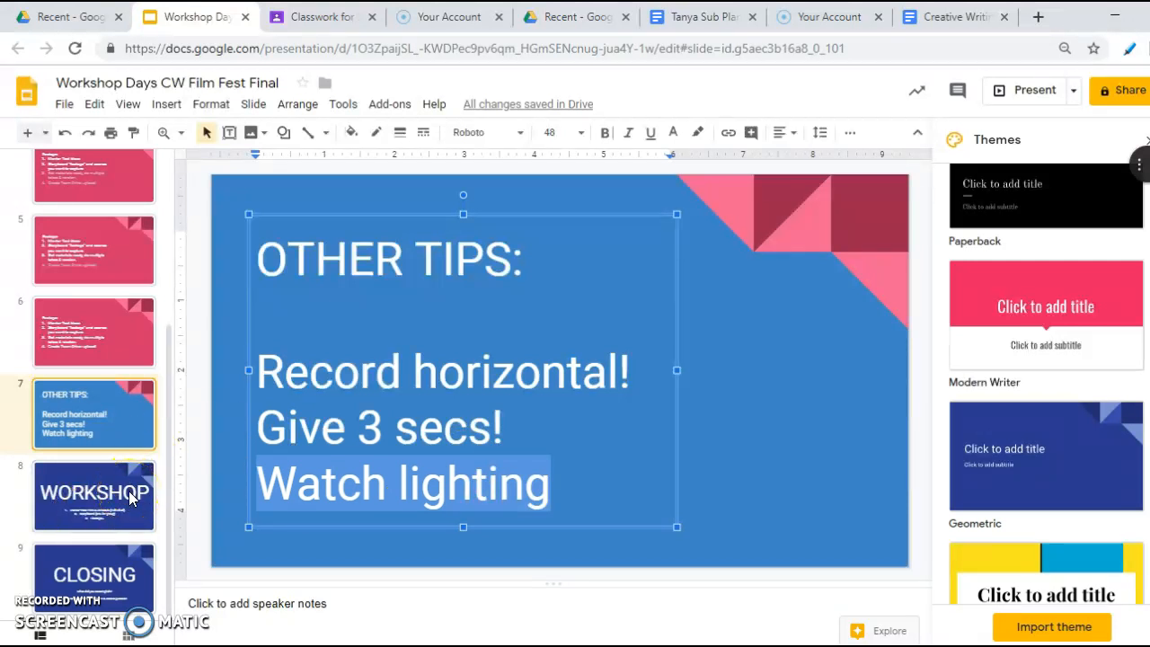
# Show the Workshop slide, then the Closing slide with the homework reminder.
pyautogui.click(93, 496)
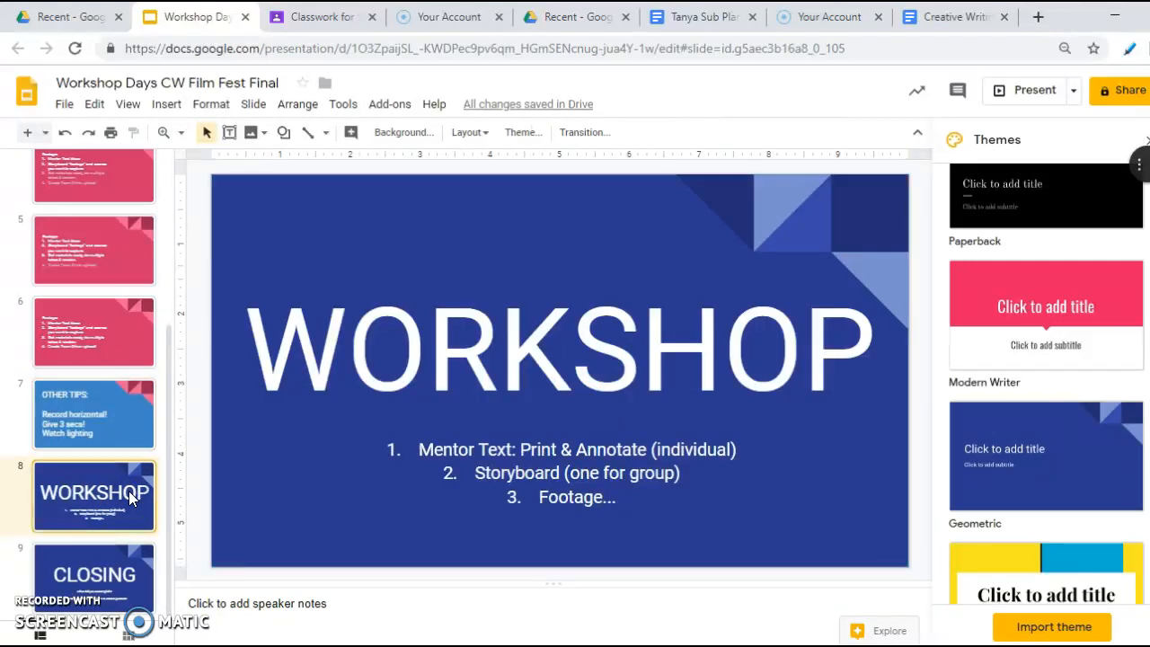
pyautogui.moveTo(411, 442)
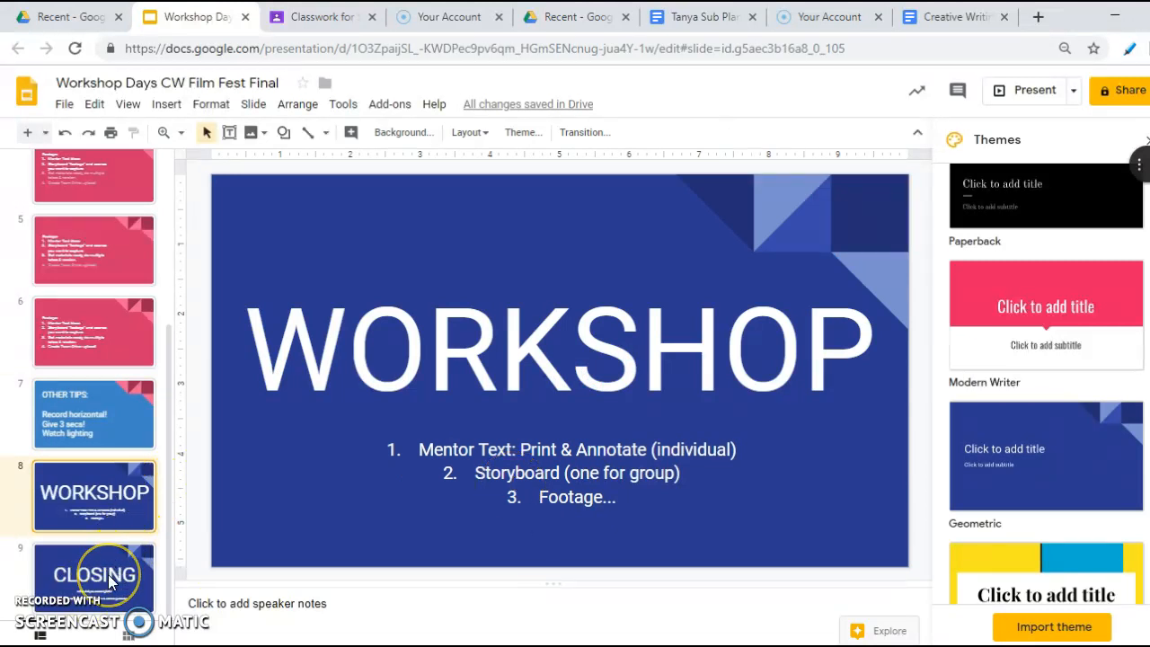
pyautogui.click(93, 575)
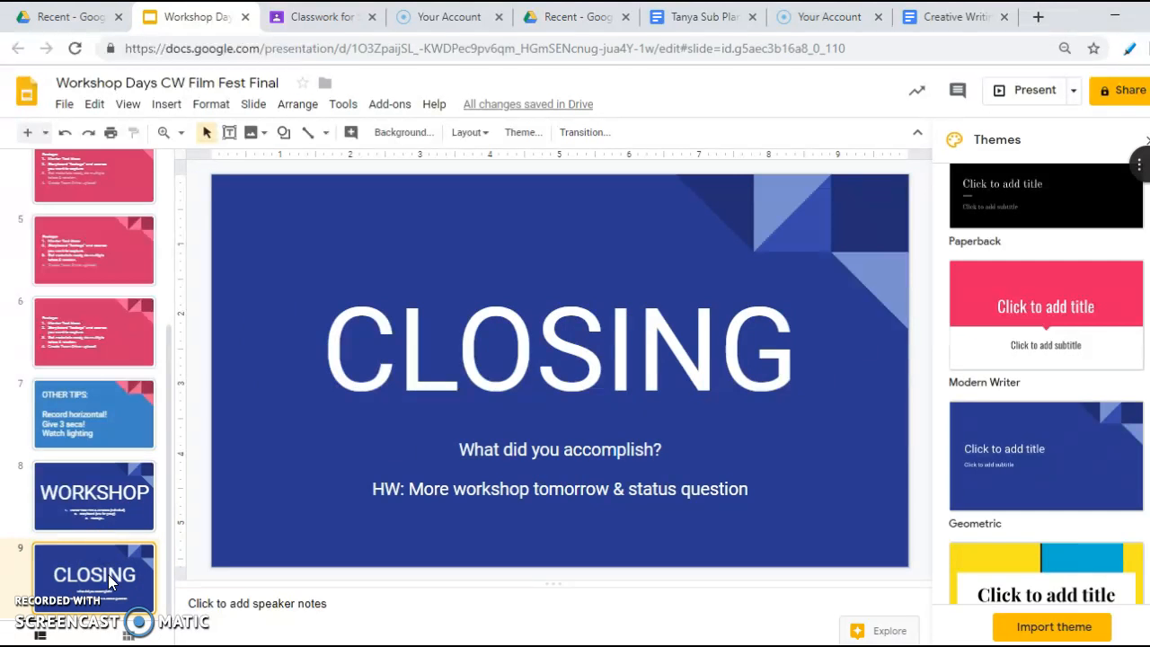
pyautogui.moveTo(40, 615)
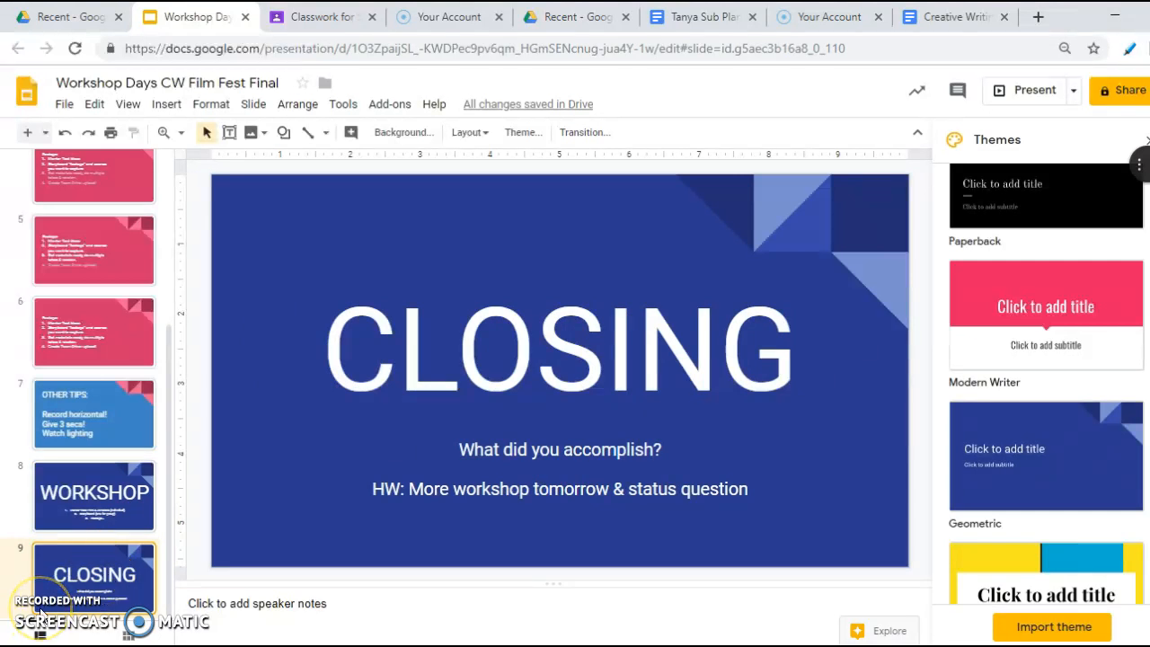